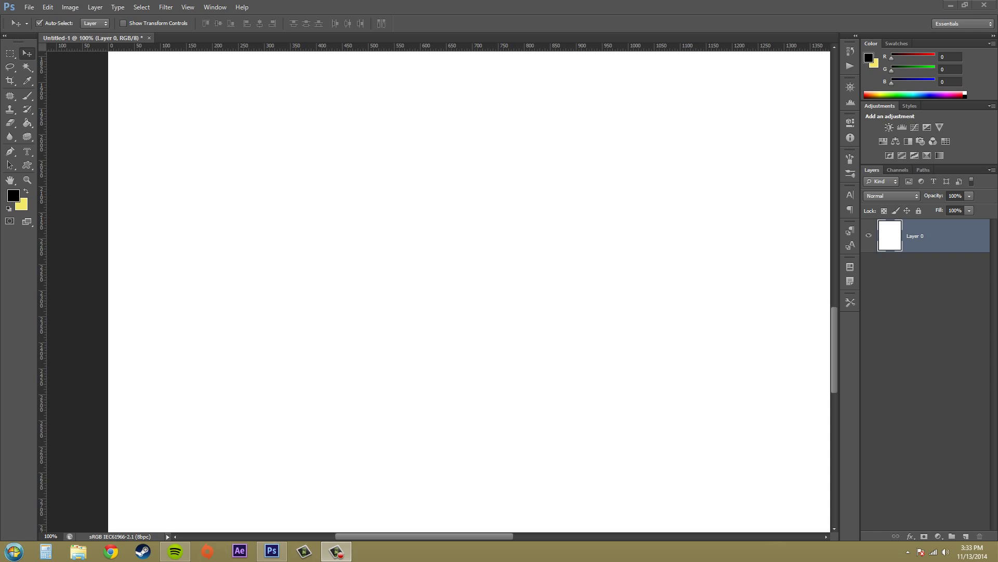
mouse_move(347, 175)
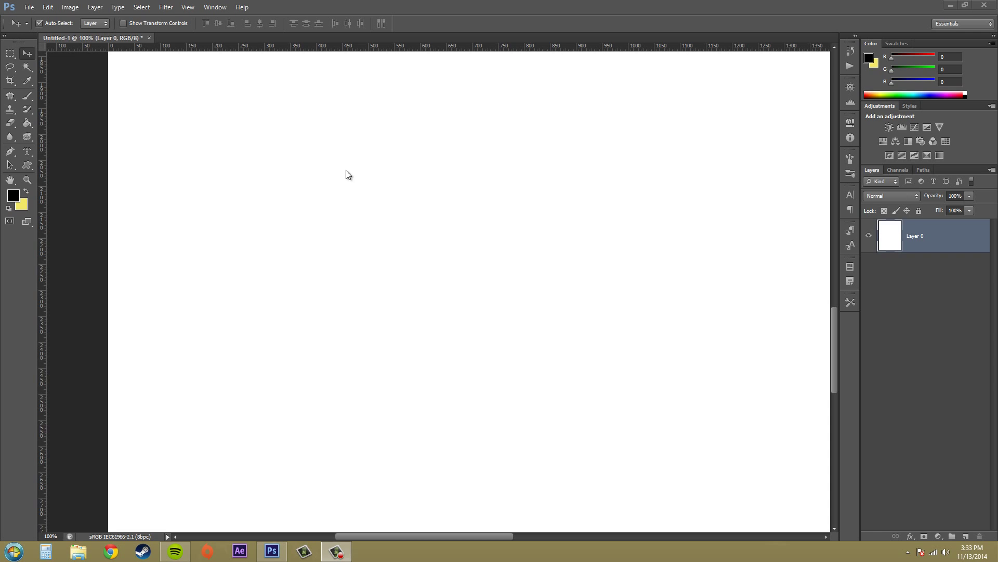
- Bring up the Open dialog from the File menu
left_click(70, 7)
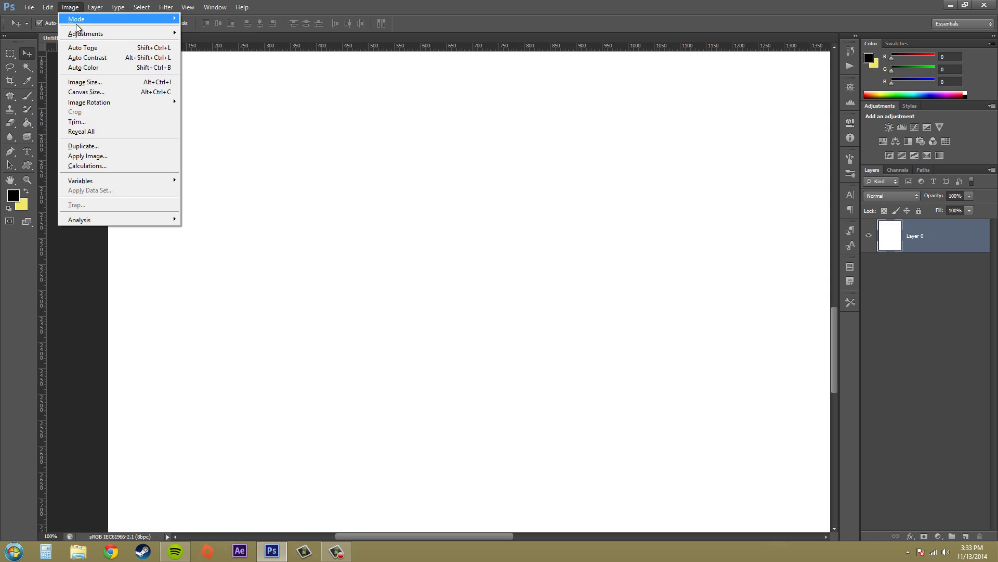
left_click(46, 7)
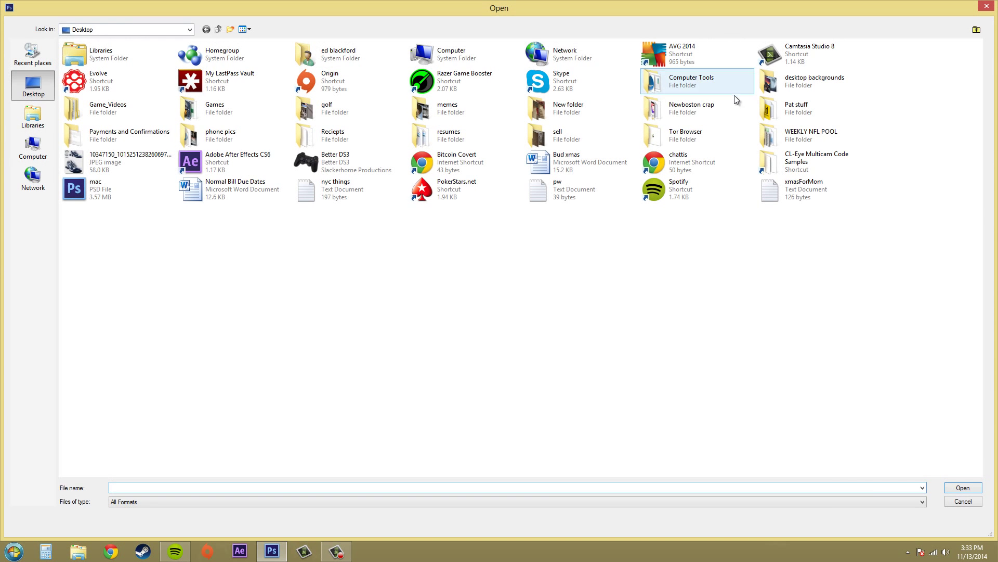
- Browse into Newboston crap > Assets > Images and open the canoe photo as its own document
left_click(108, 108)
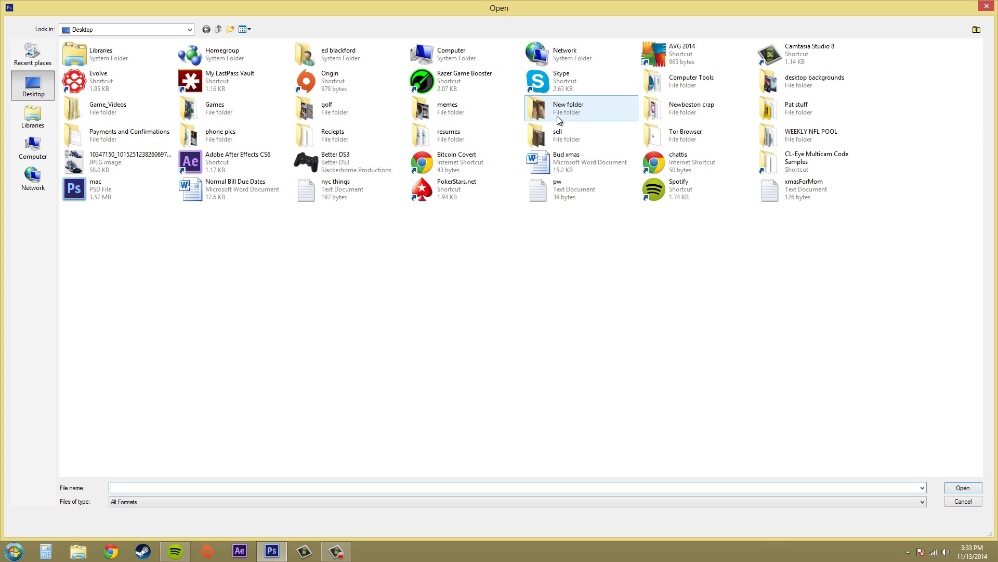
double_click(567, 108)
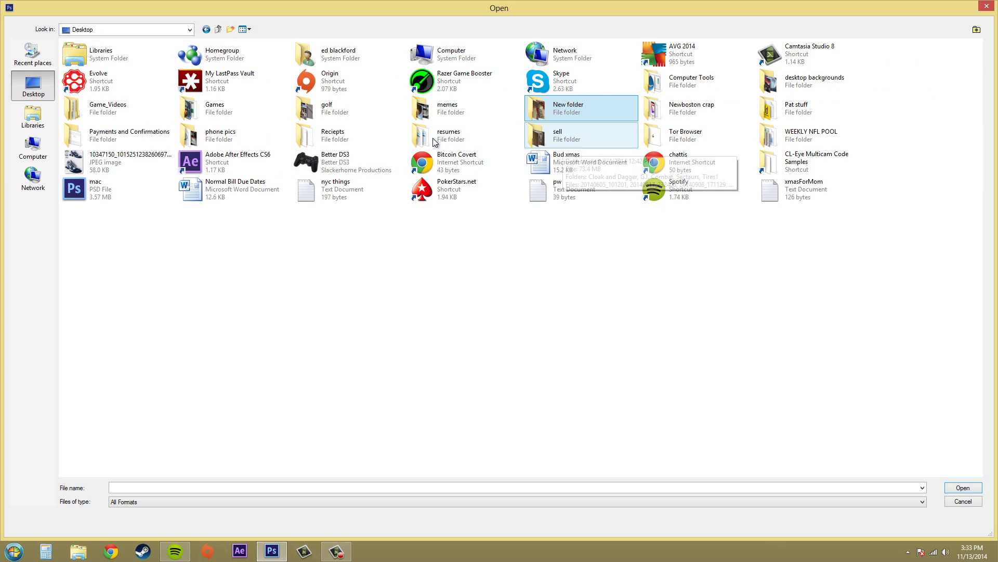
double_click(691, 108)
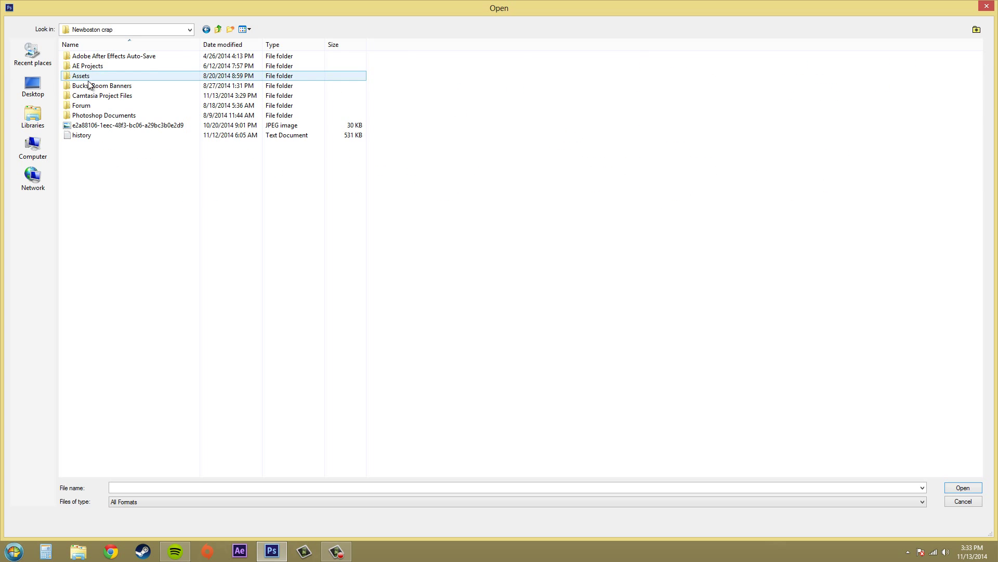
double_click(81, 75)
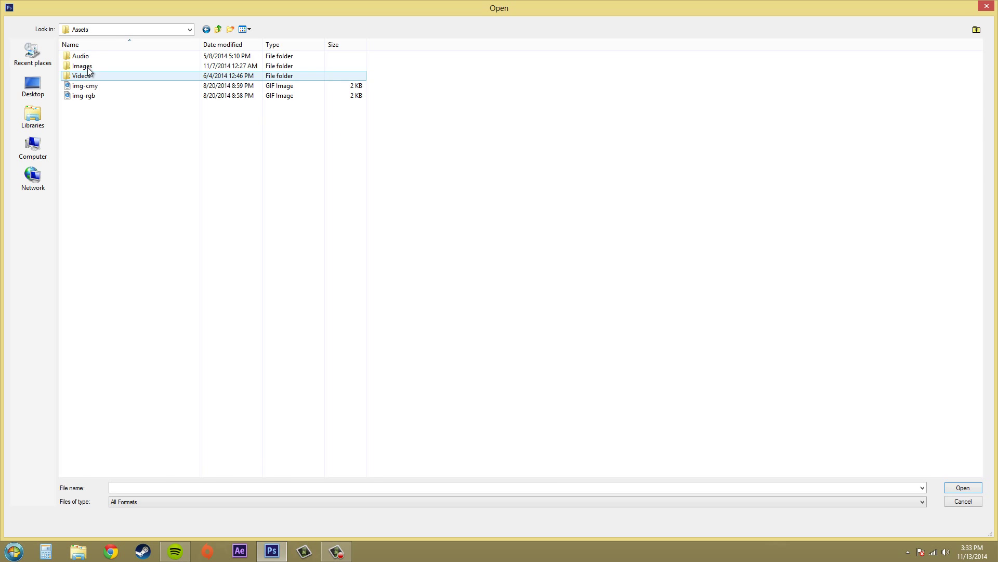
double_click(81, 66)
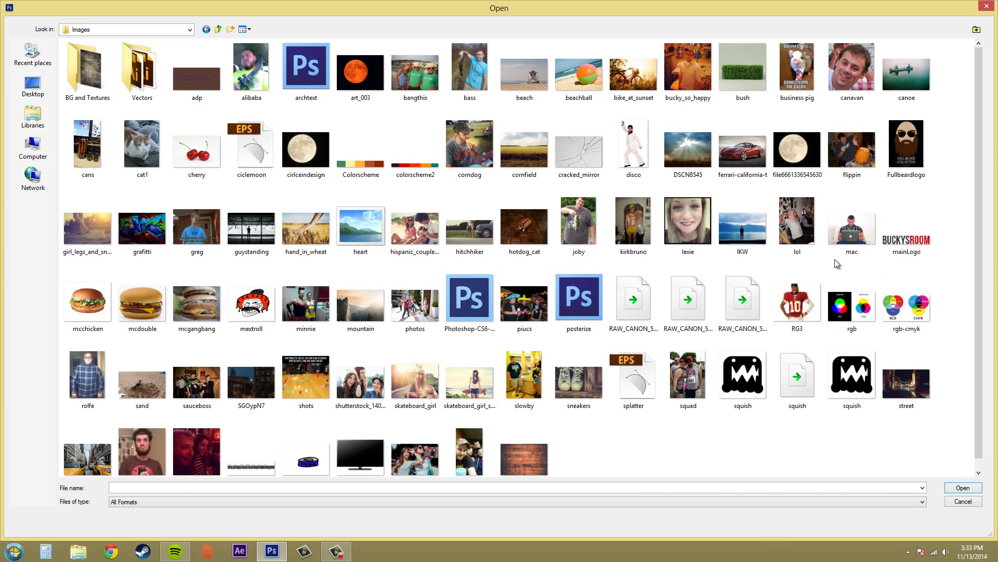
left_click(962, 501)
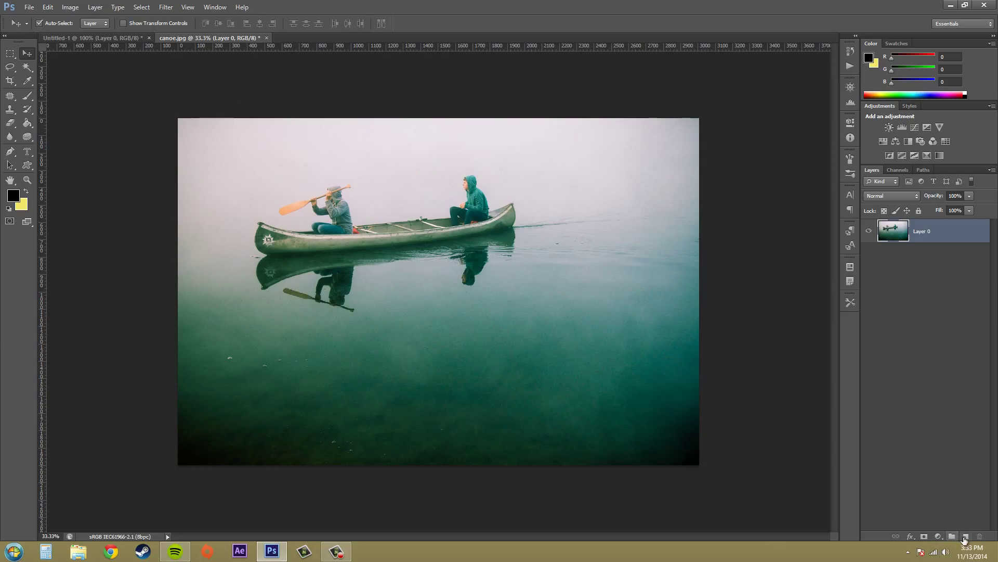
- Add a new empty layer and set the foreground colour to white
left_click(966, 537)
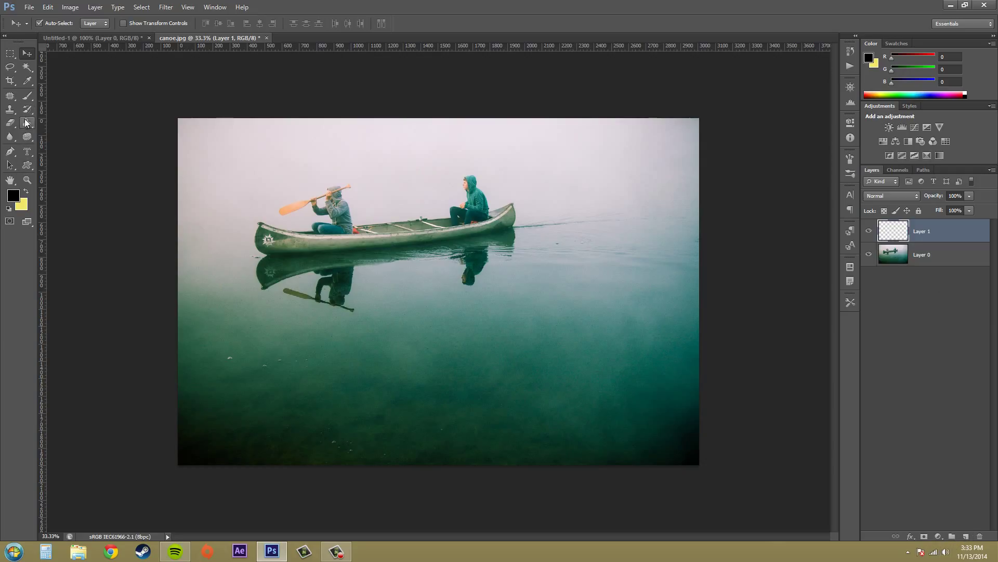
left_click(13, 197)
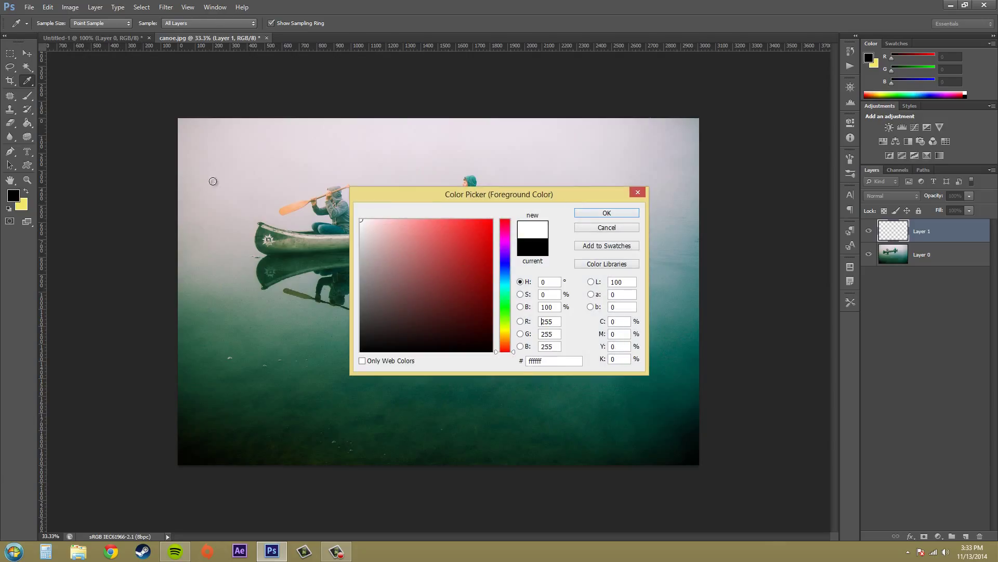
left_click(606, 212)
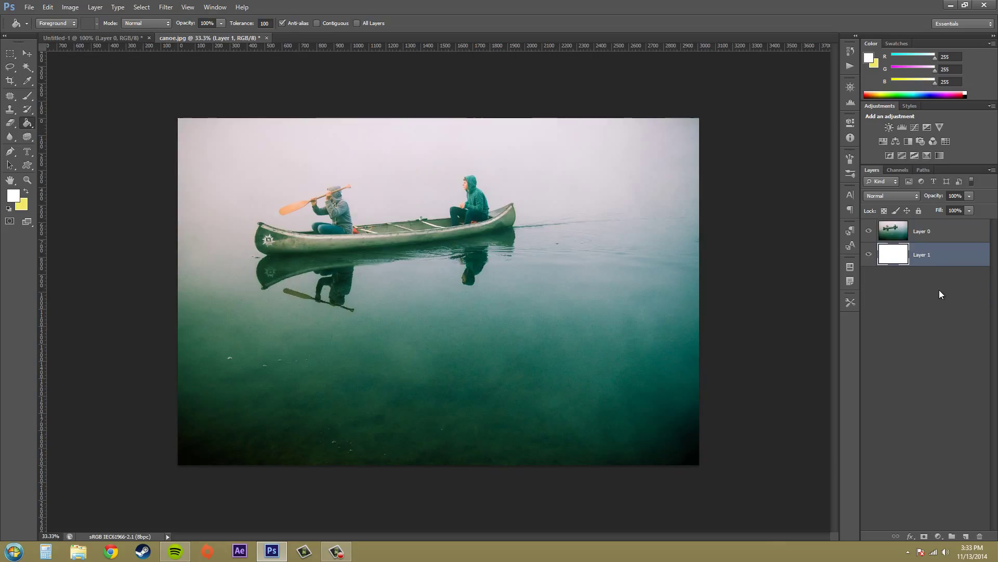
mouse_move(24, 151)
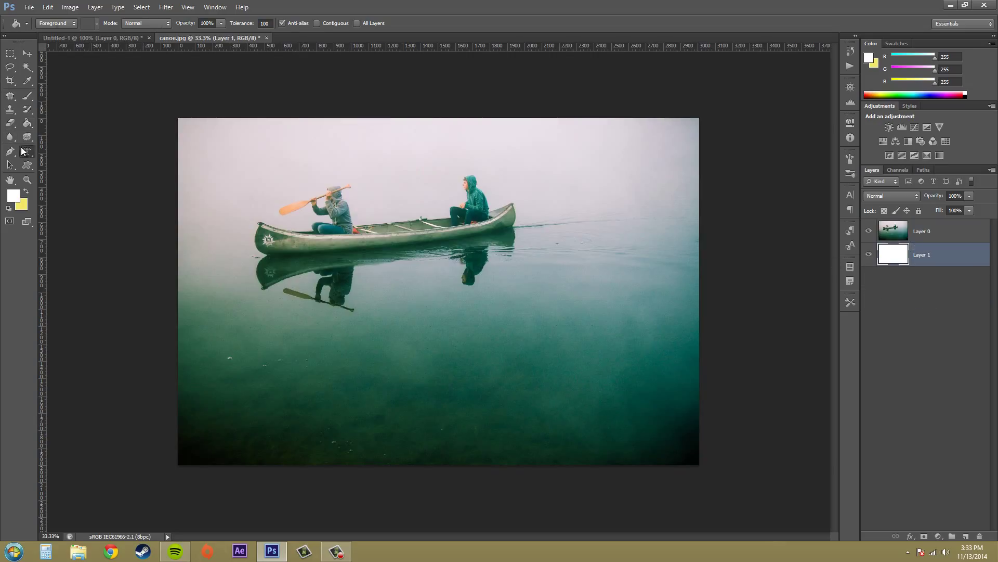
- Switch to the Horizontal Type Mask tool with Bebas Neue at 273 pt
left_click(10, 152)
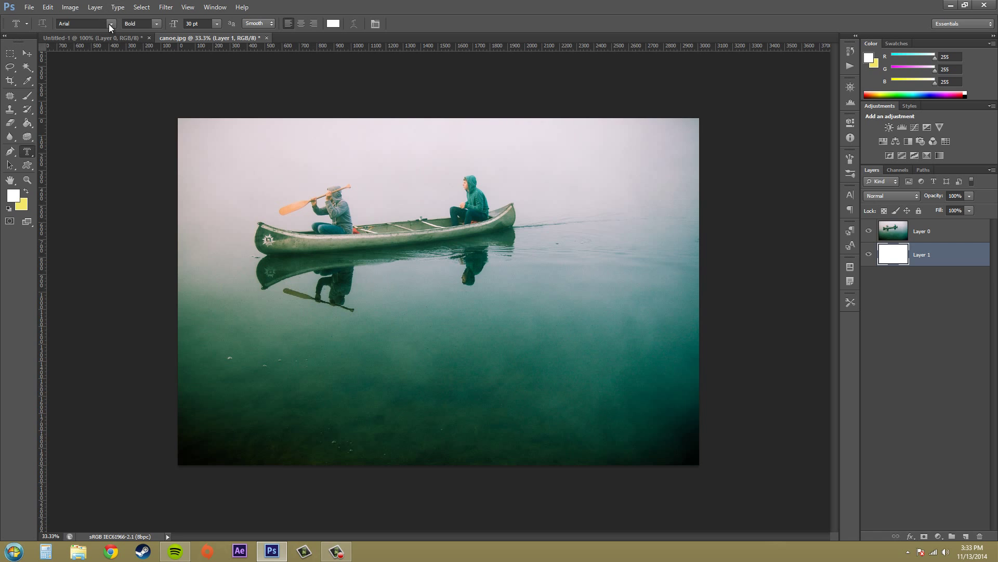
left_click(83, 24)
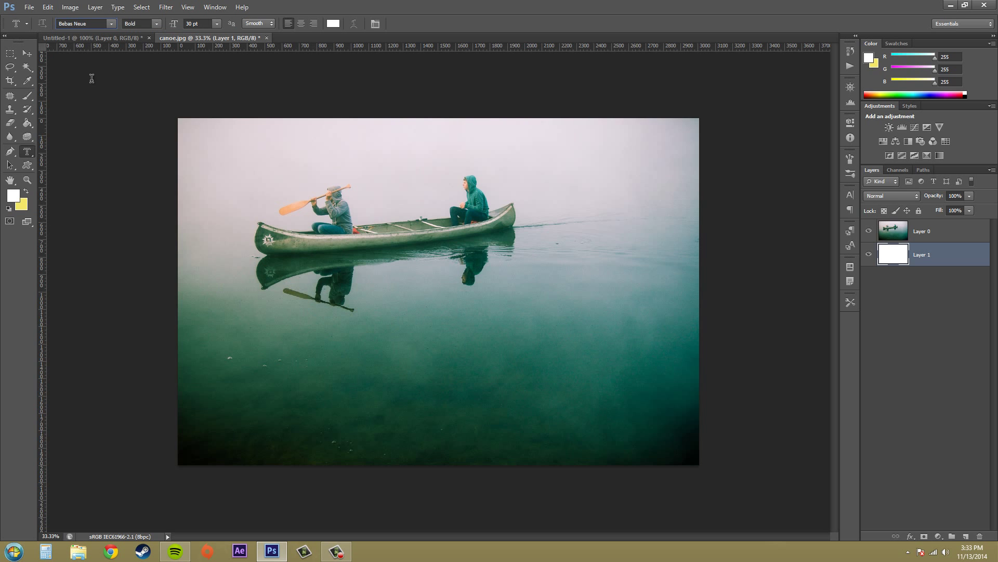
left_click(138, 24)
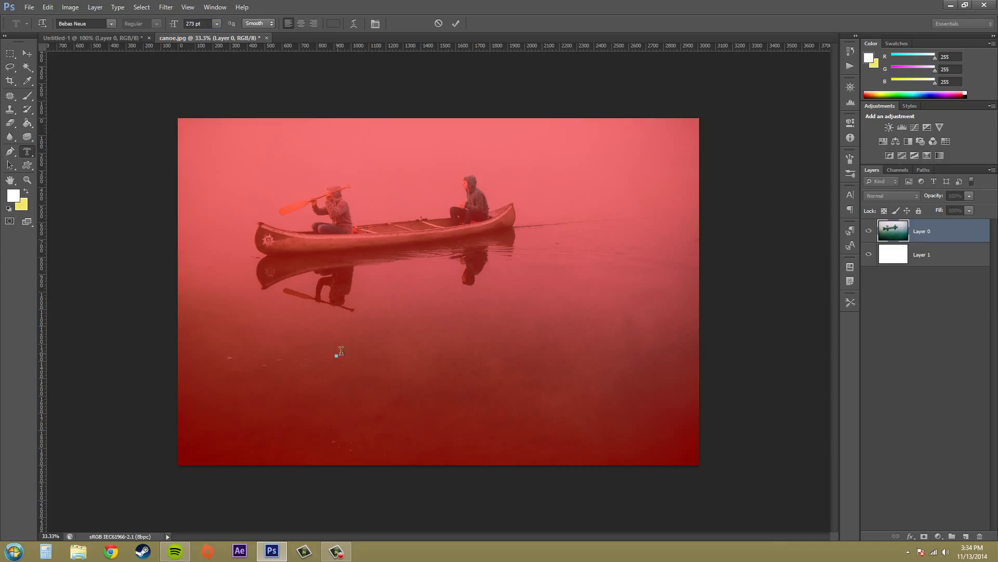
- Enter BUCKYSROOM.ORG as the type-mask lettering over the canoe photo
type("B")
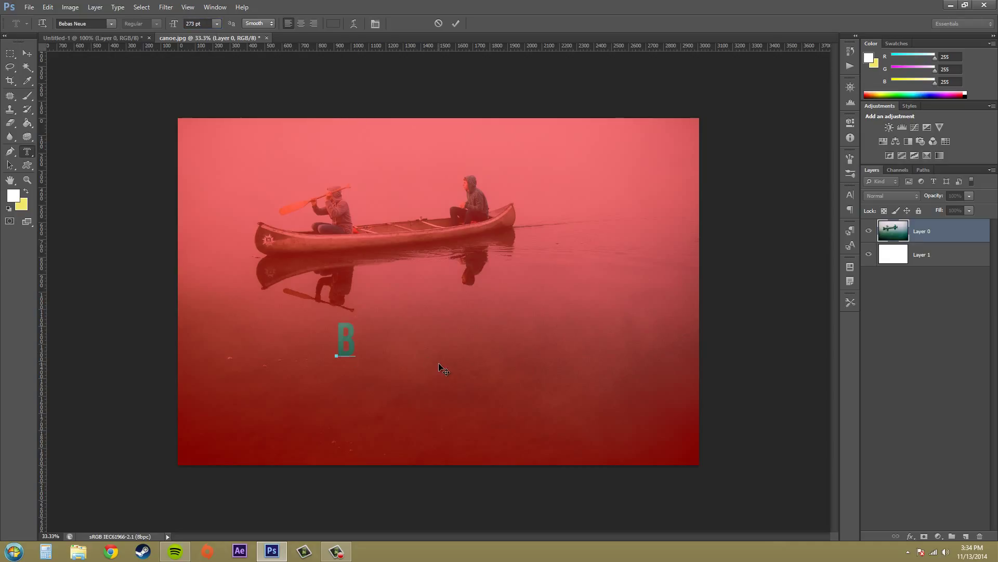
type("UCKS")
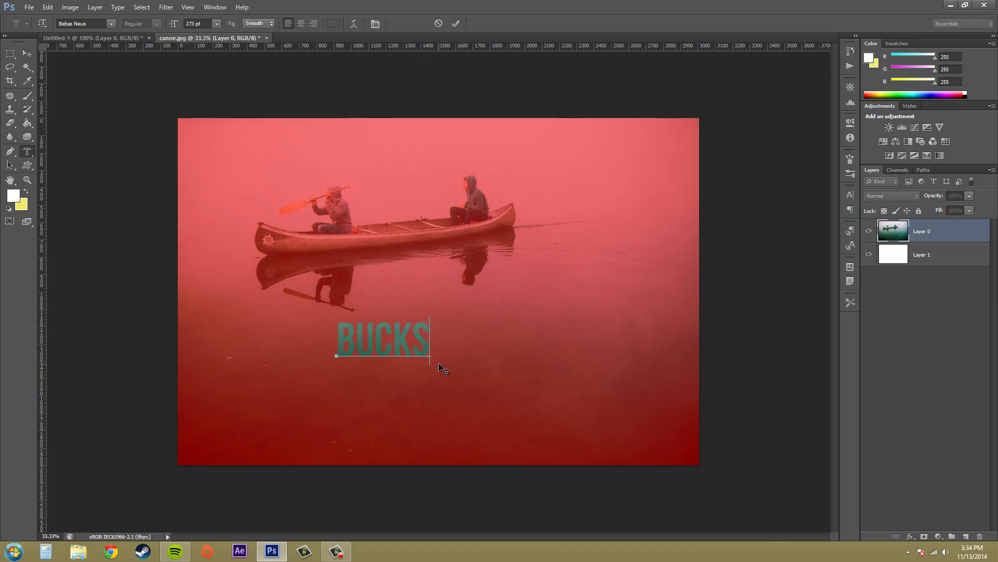
type("Y")
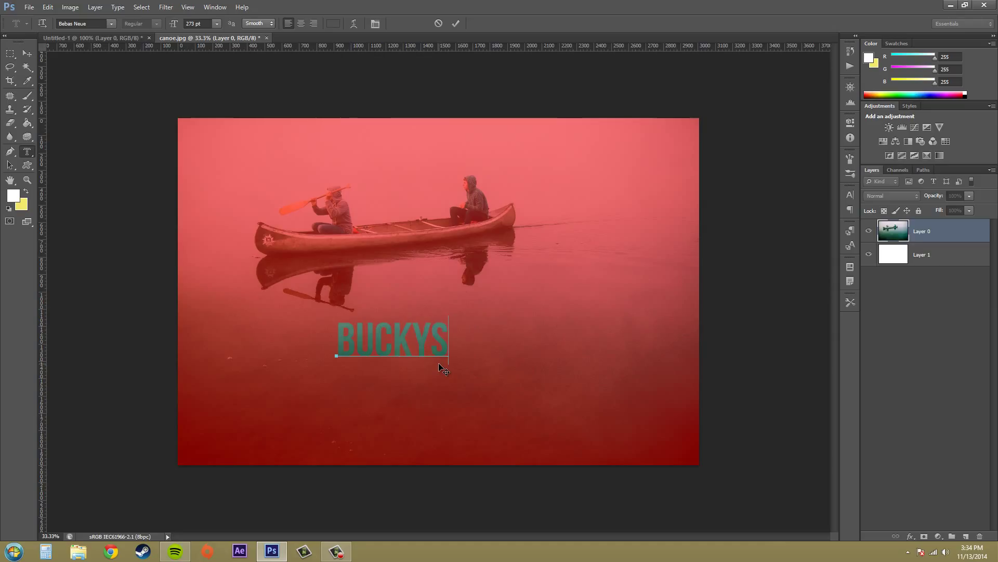
type("ROOM.")
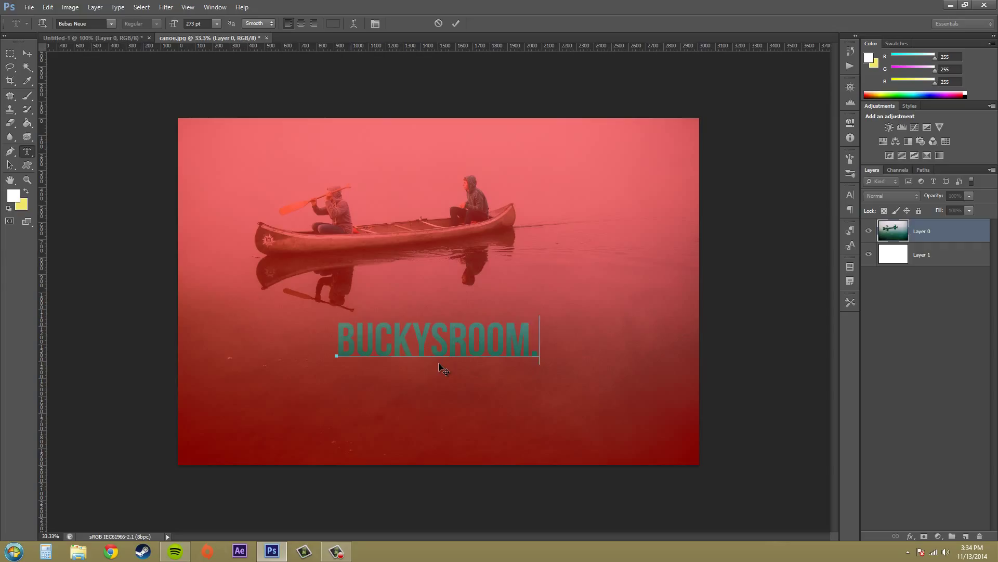
type(".ORG")
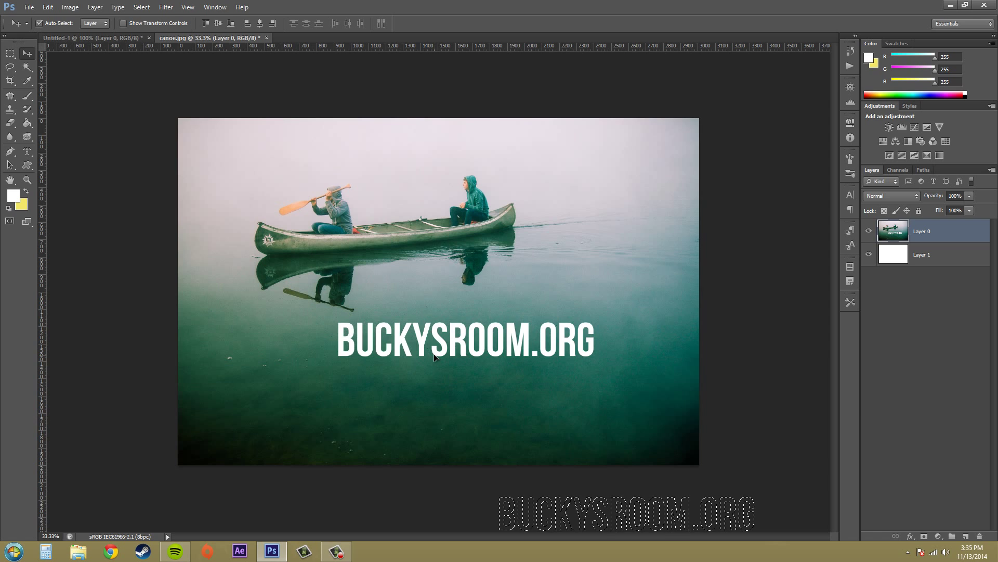
mouse_move(533, 372)
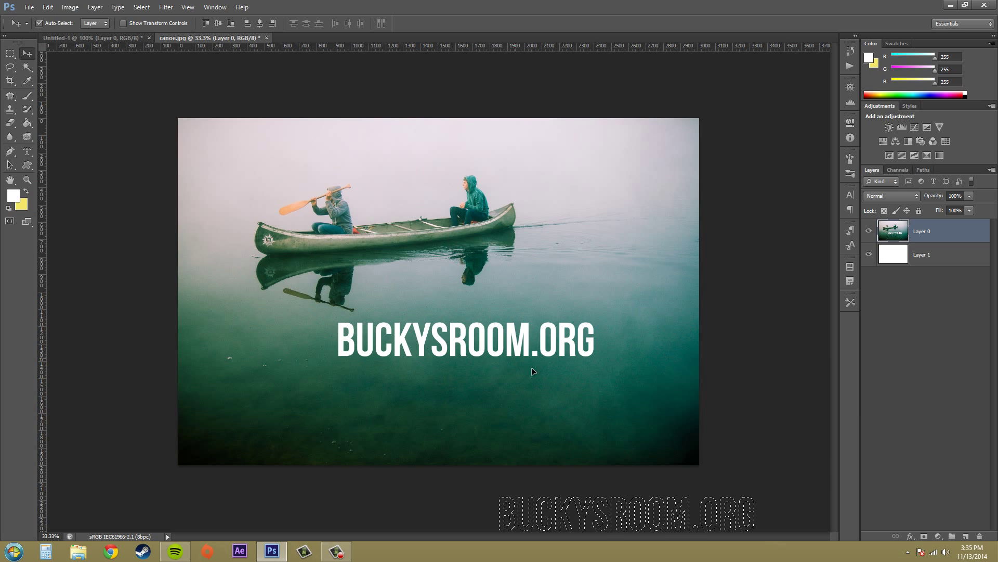
mouse_move(529, 363)
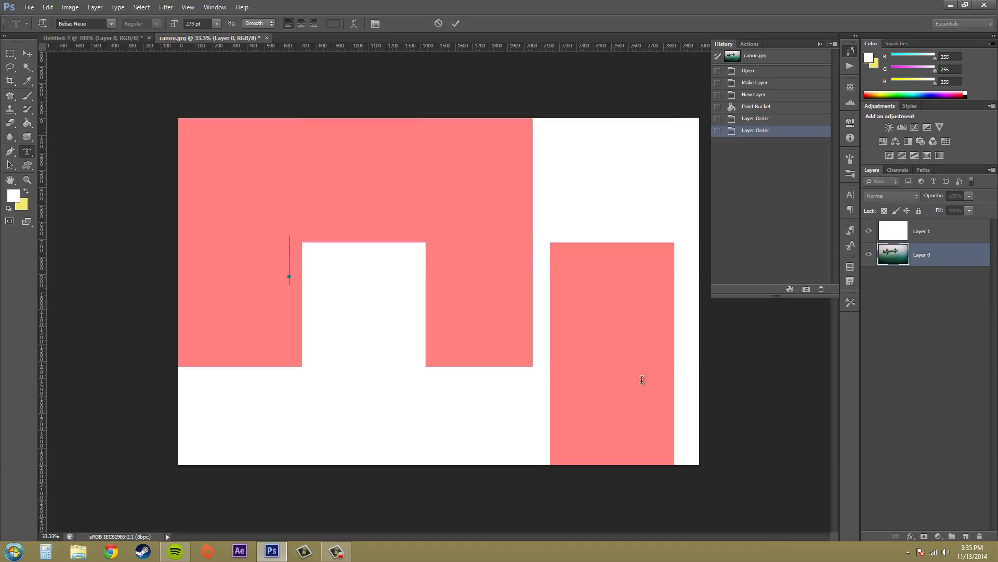
- Enter BUCKYSROOM.ORG as the type-mask lettering again
type("BUYSR")
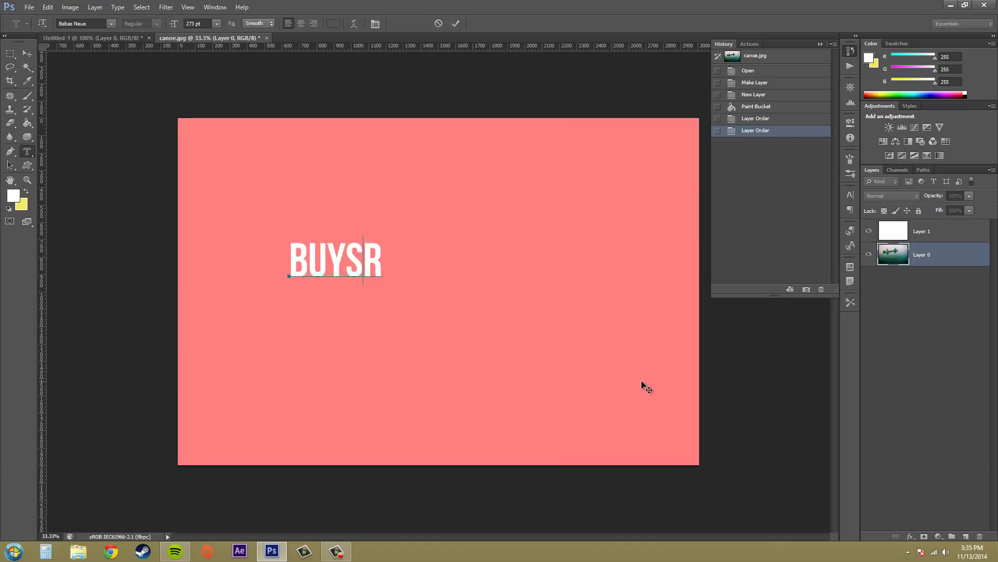
type("BUCKYS")
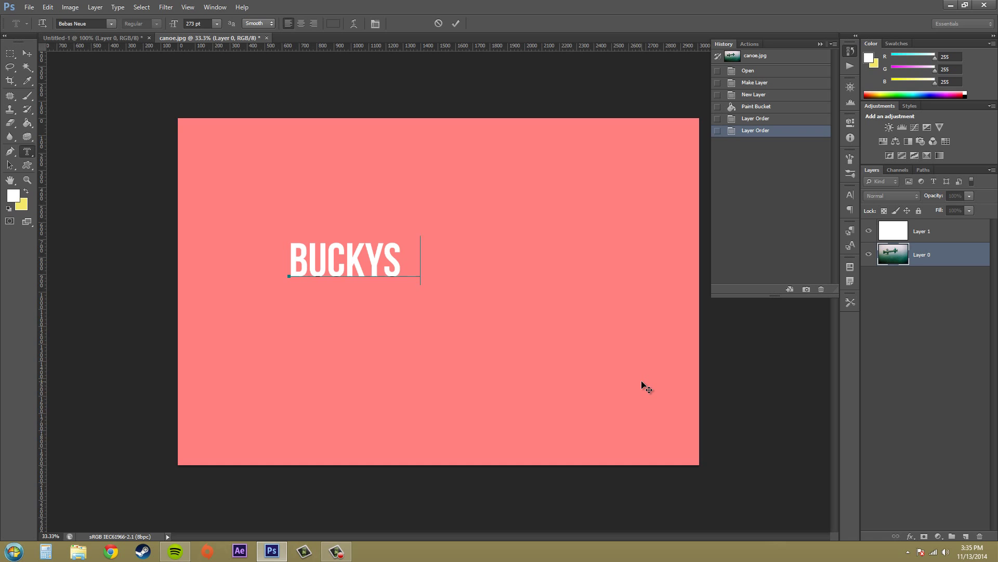
type("ROOM.ORG")
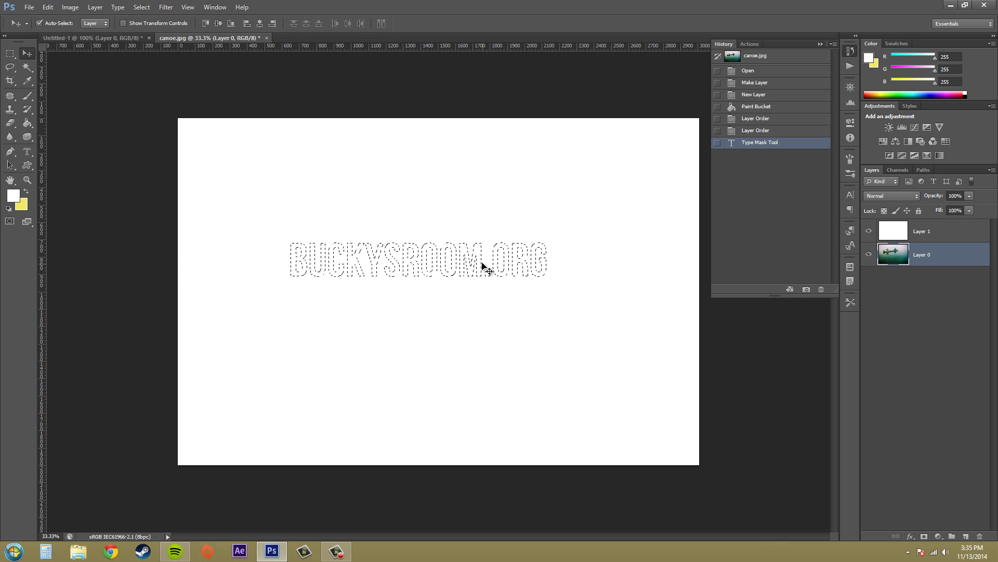
- Undo the stray move of the lettering selection and make the white Layer 1 the one being edited
left_click_drag(417, 260, 595, 480)
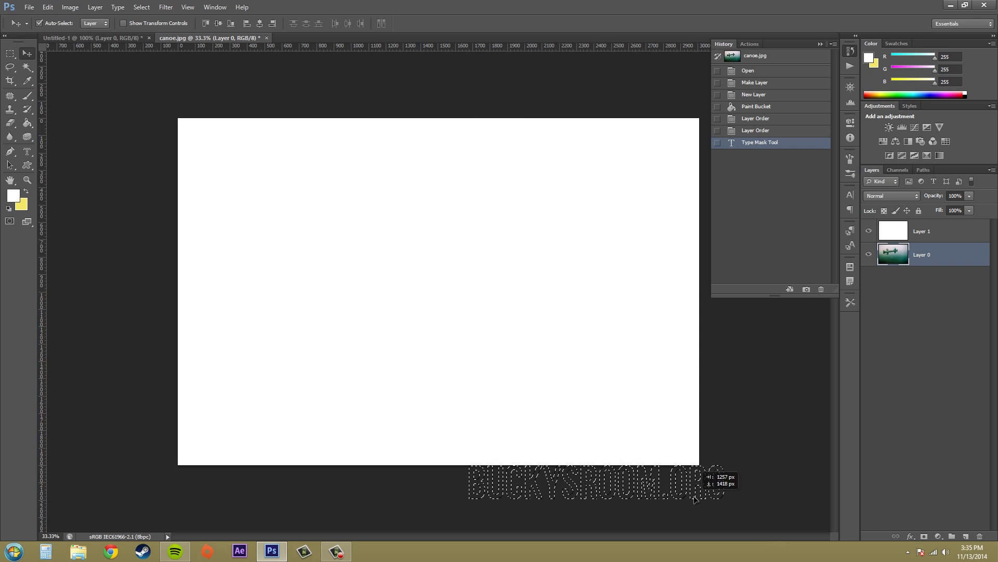
left_click_drag(595, 484, 637, 503)
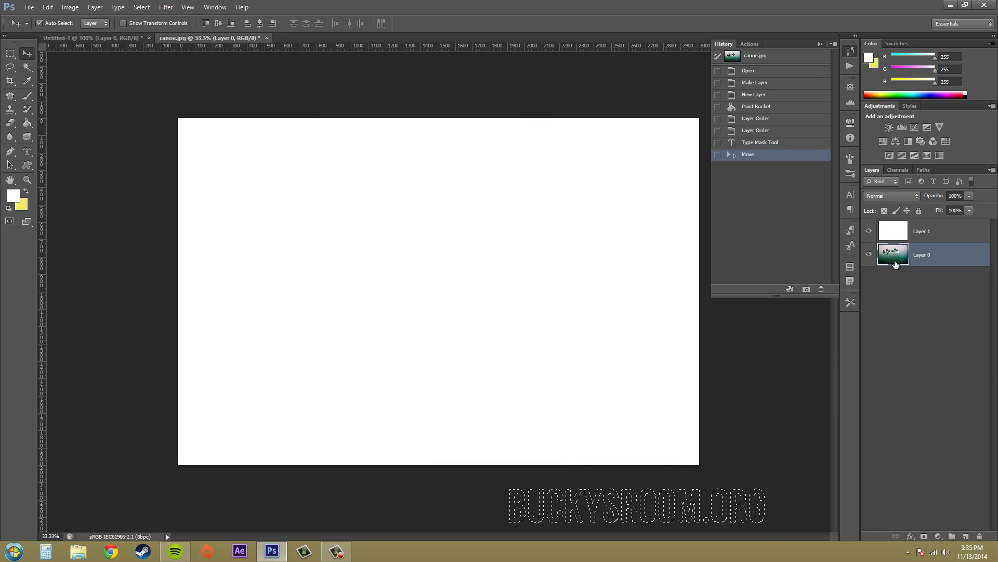
left_click(922, 231)
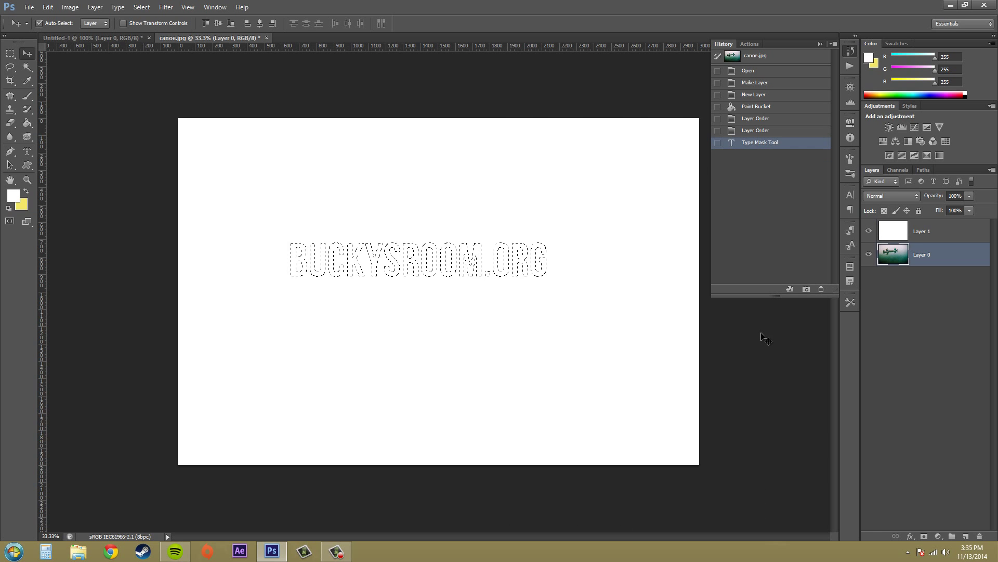
left_click(922, 231)
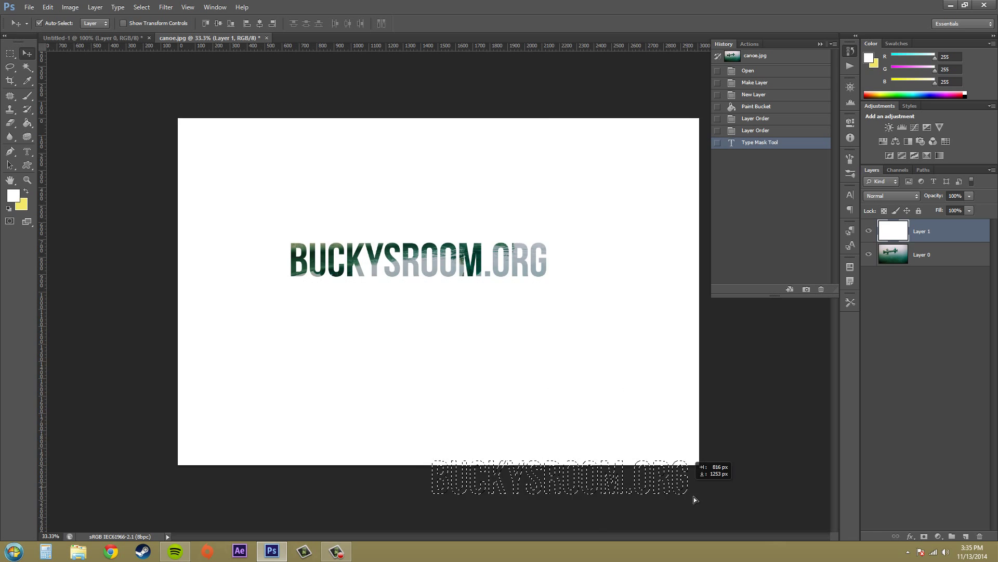
- Move the BUCKYSROOM.ORG selection outline off below the canvas
left_click_drag(560, 481, 615, 508)
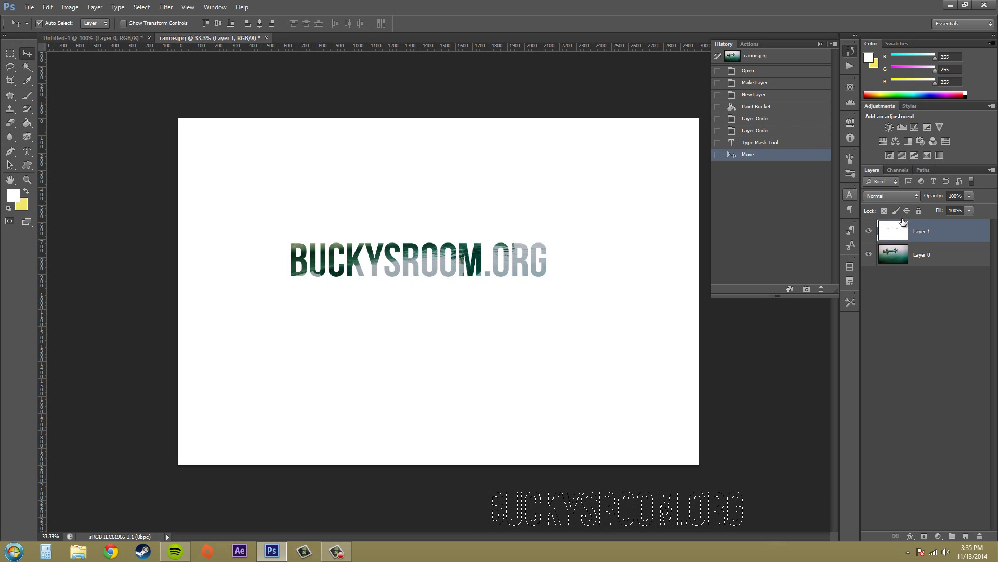
mouse_move(463, 311)
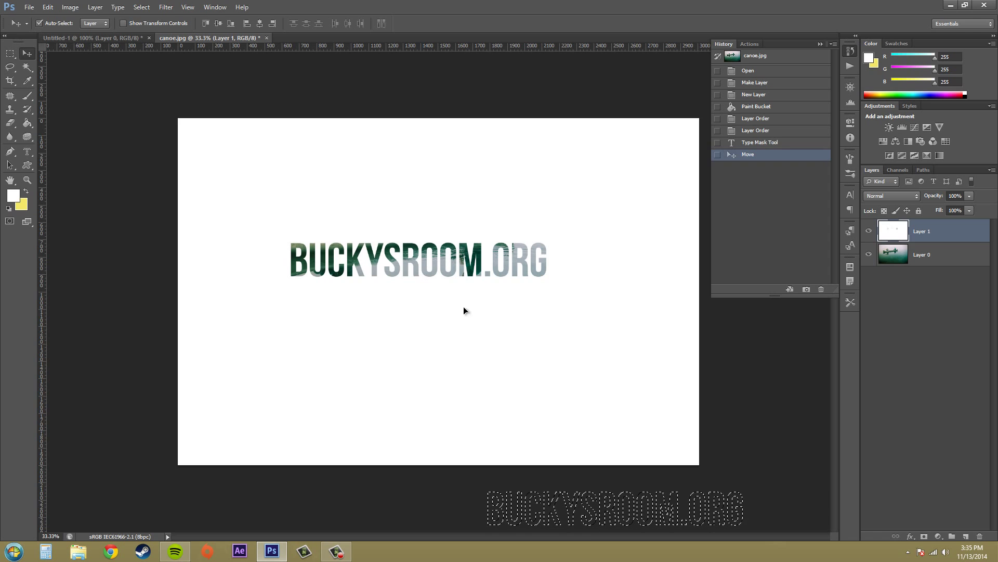
mouse_move(484, 260)
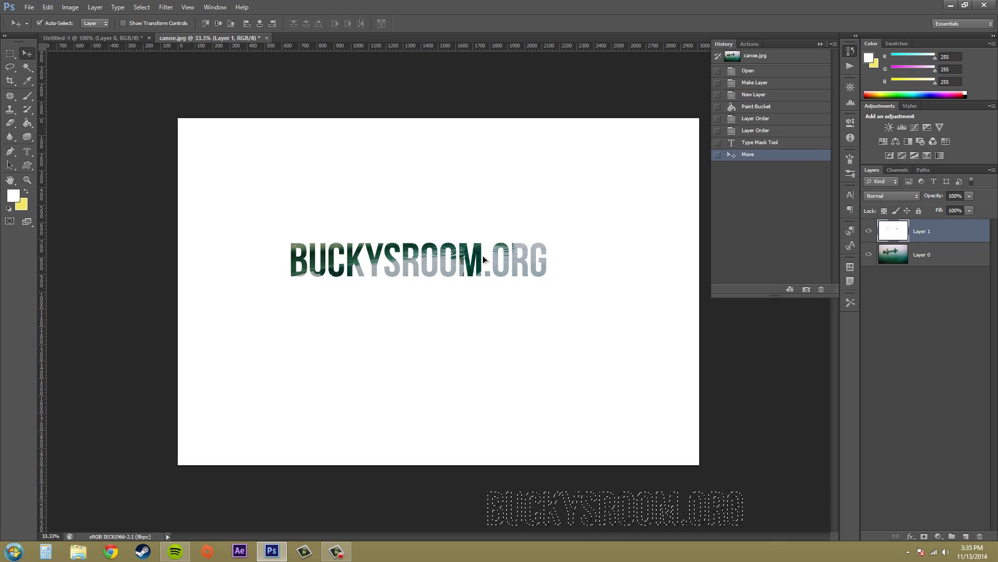
mouse_move(382, 374)
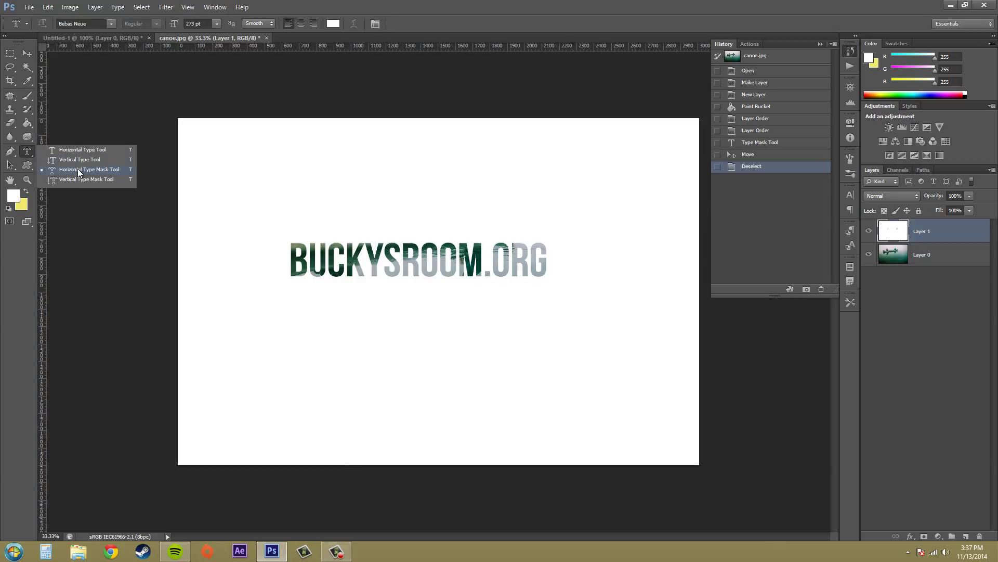
- Start a vertical type-mask reading ITSCOOL down the left side with the Vertical Type Mask tool
left_click(87, 169)
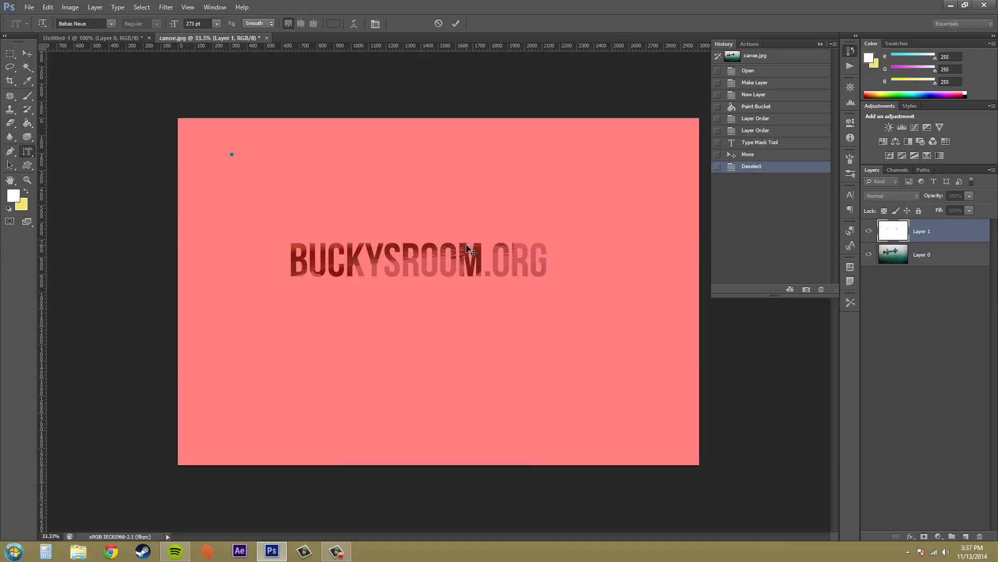
type("ITSCOO")
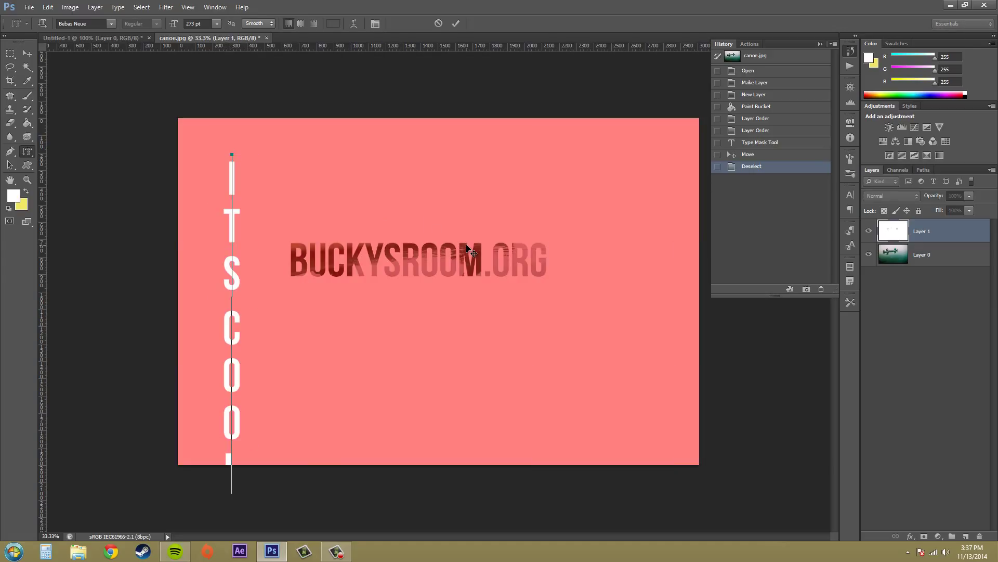
mouse_move(105, 101)
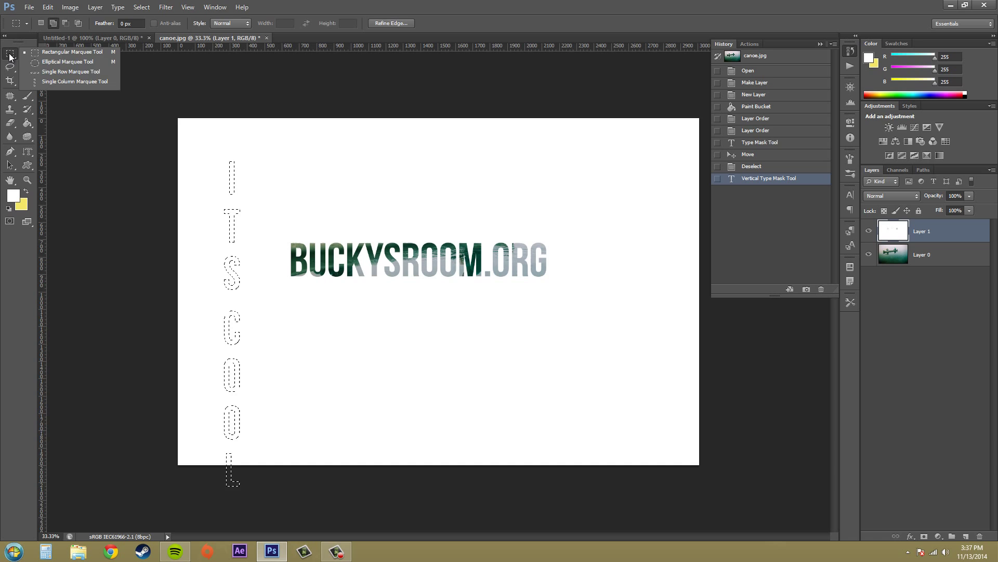
- Switch to the Move tool before cutting the vertical letters out of the white layer
left_click(9, 53)
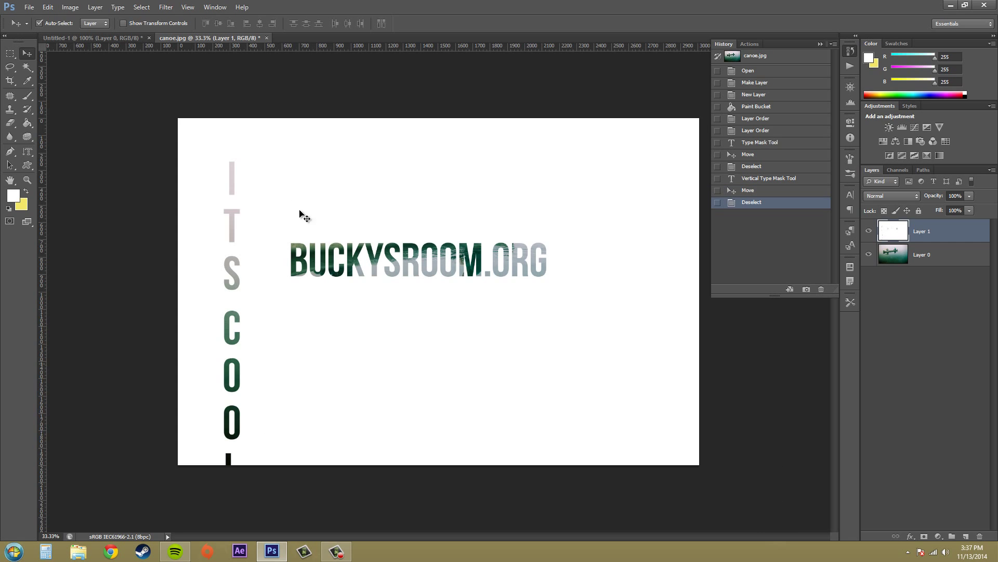
mouse_move(249, 456)
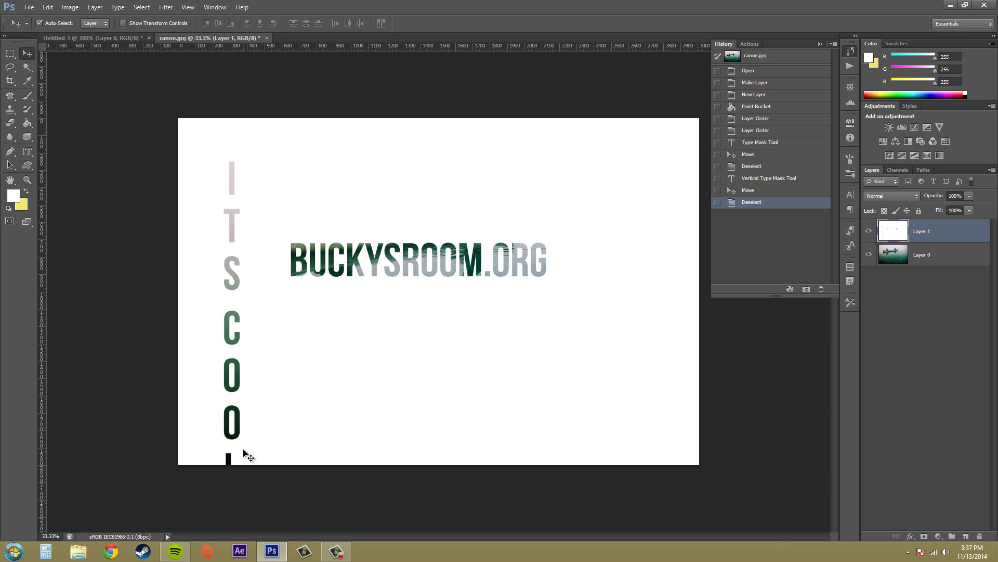
mouse_move(261, 380)
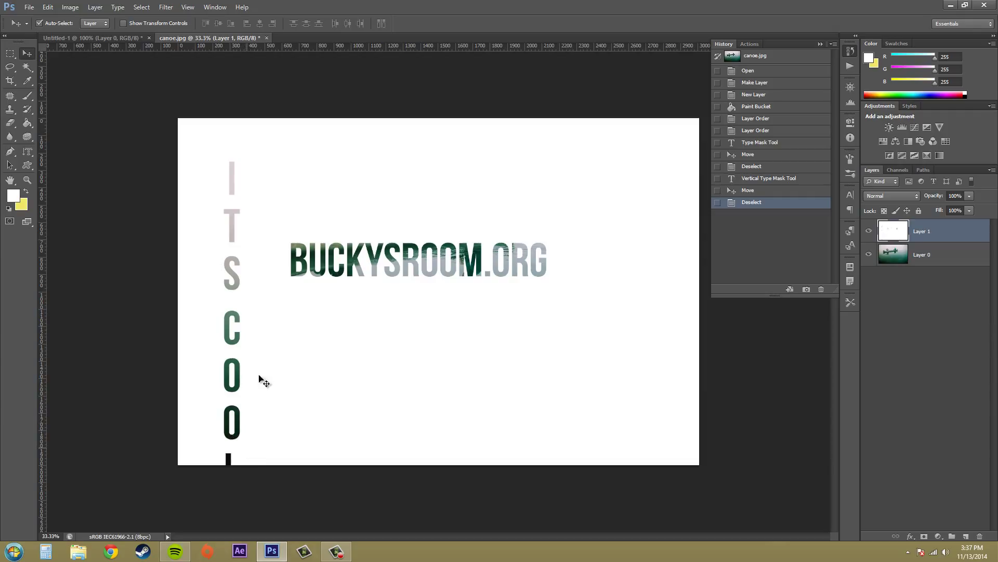
mouse_move(469, 521)
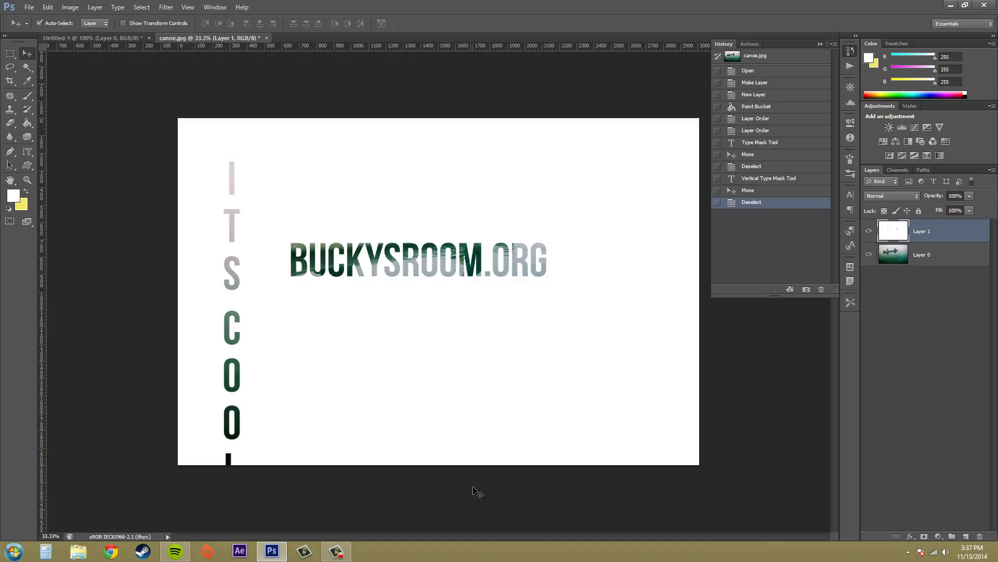
mouse_move(544, 438)
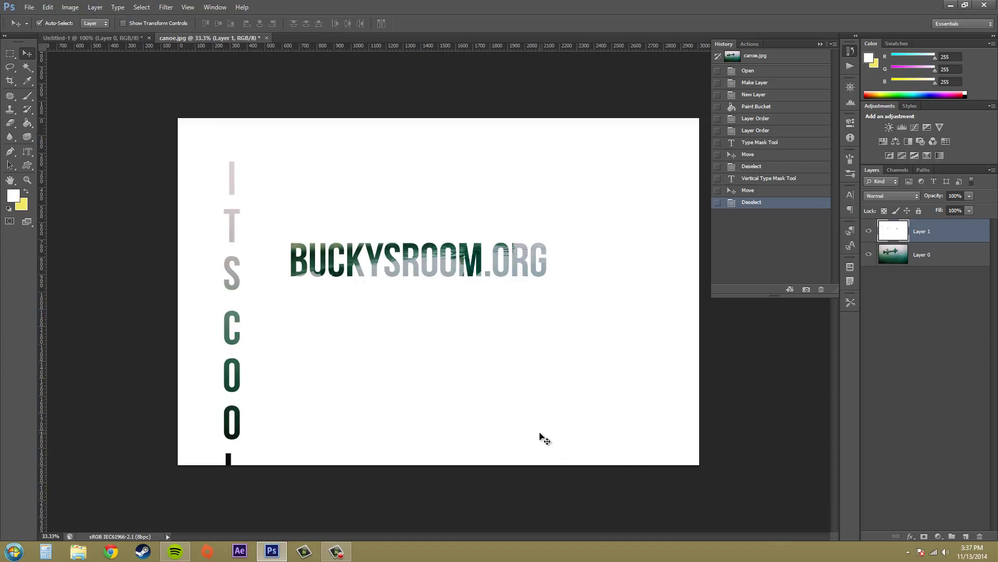